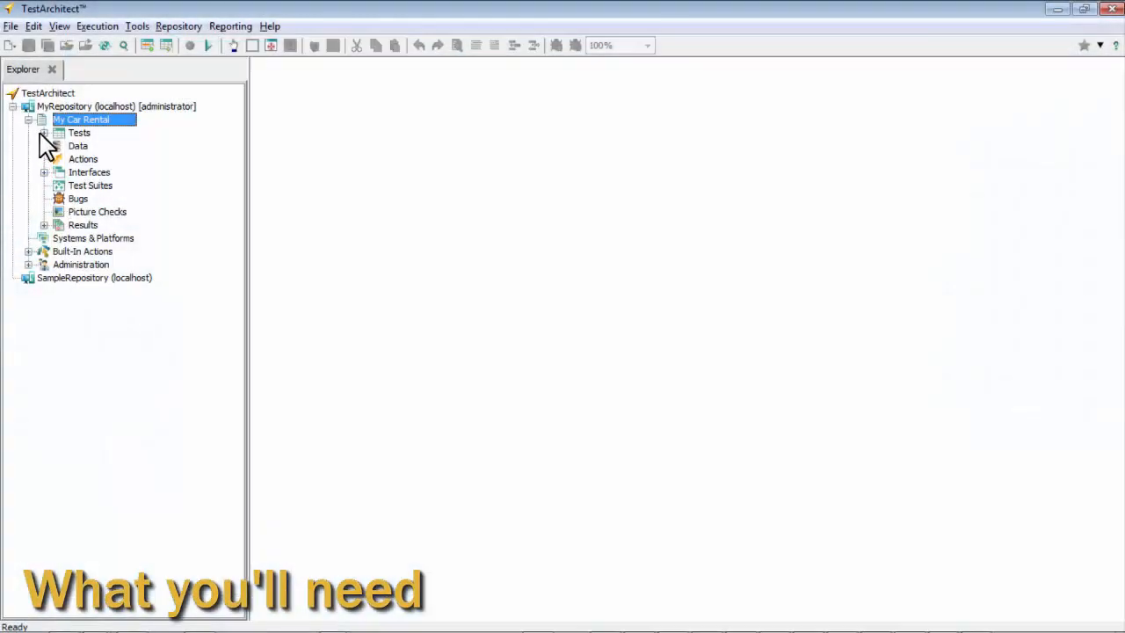
Expand the Tests and Interfaces folders under My Car Rental to reveal Login and its interfaces.
double_click(79, 132)
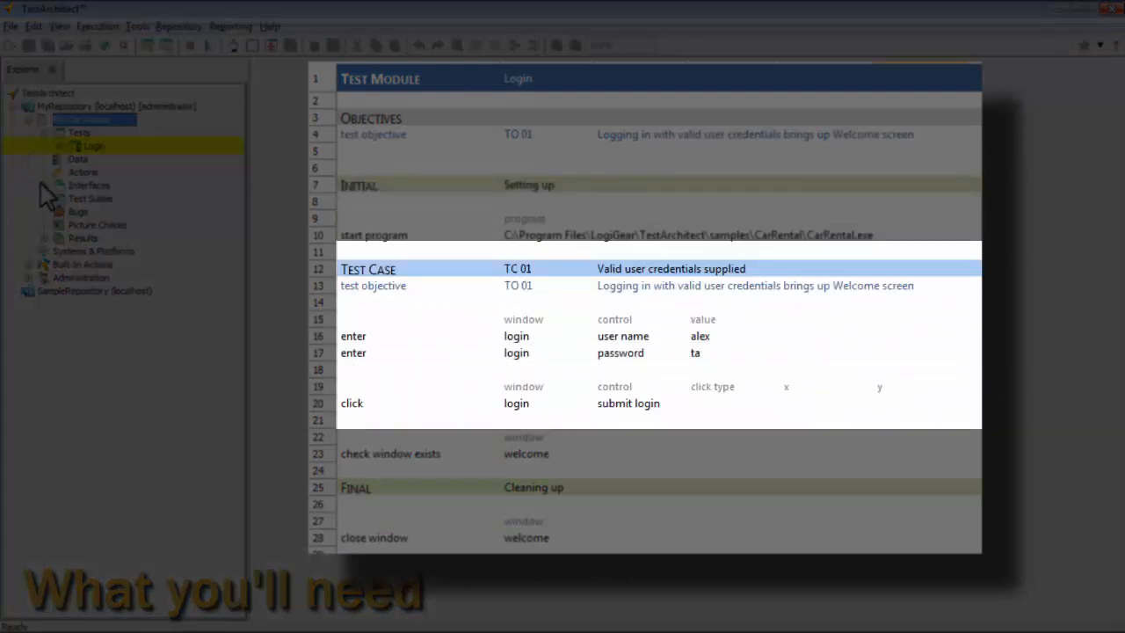
click(46, 187)
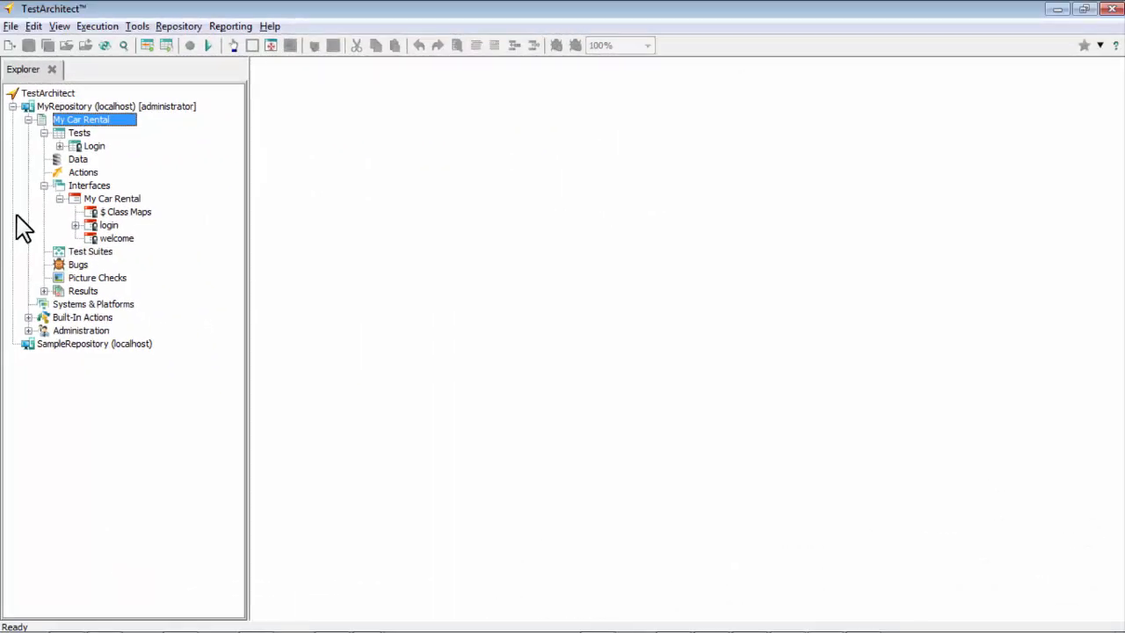
Open the Login test module in the editor from the Explorer tree.
double_click(95, 146)
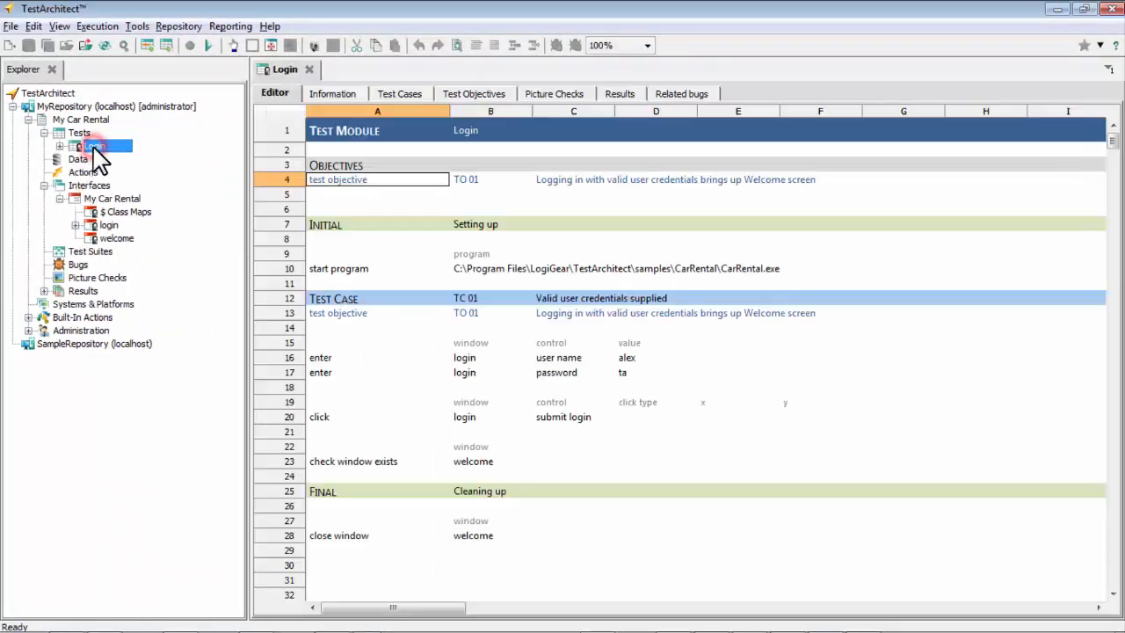
mouse_move(187, 514)
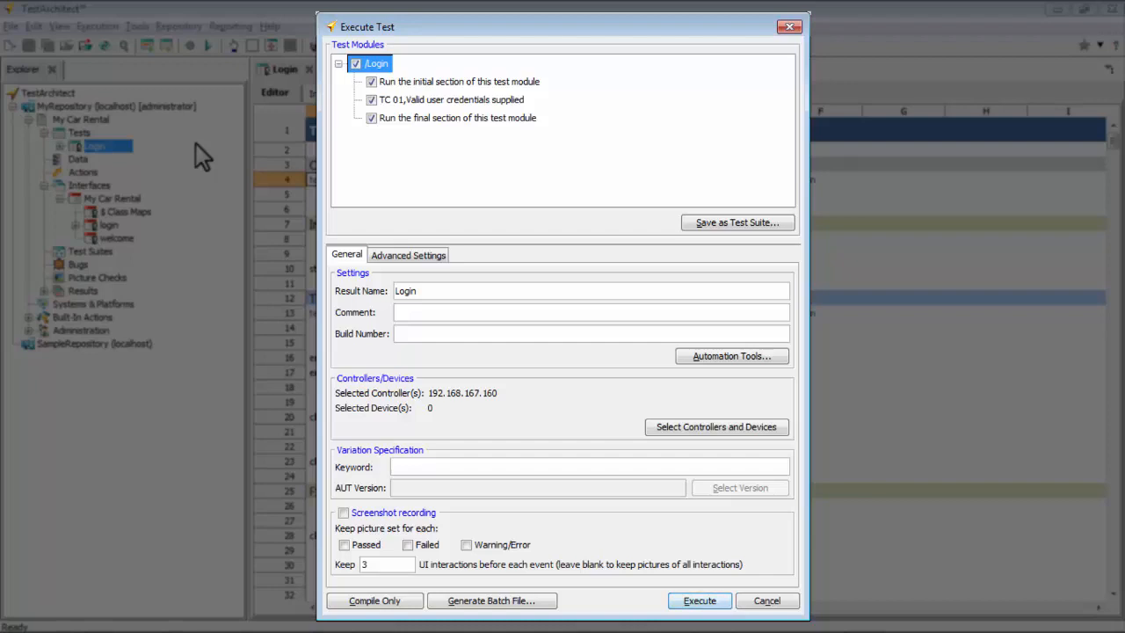
mouse_move(318, 527)
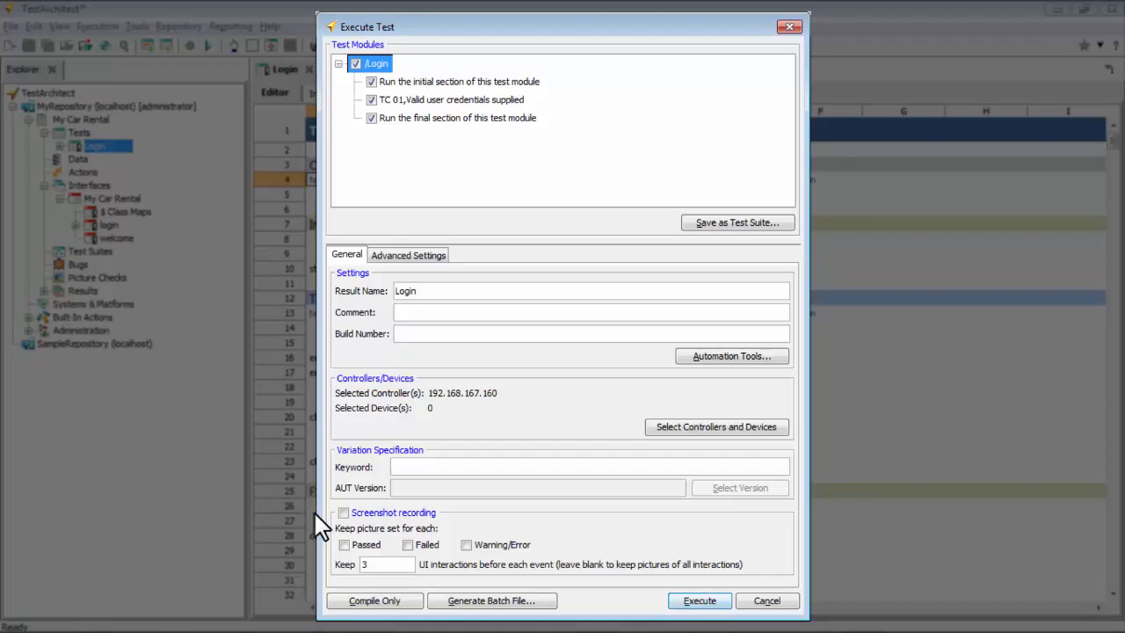
Enable screenshot recording for passed, failed and warning events, then execute the Login test.
click(344, 513)
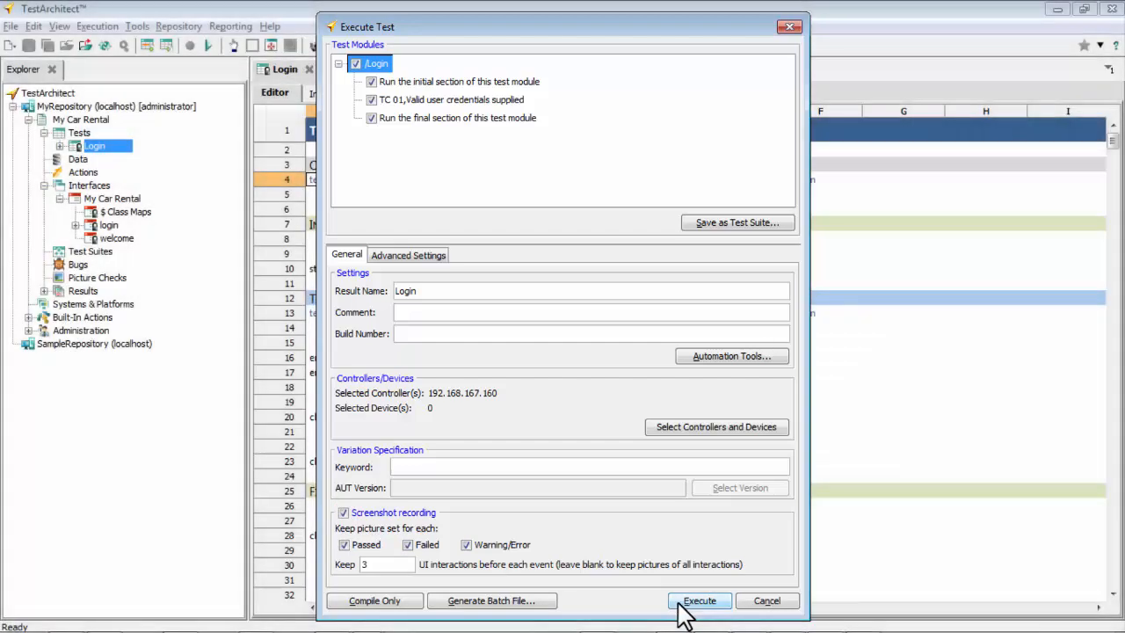
click(699, 601)
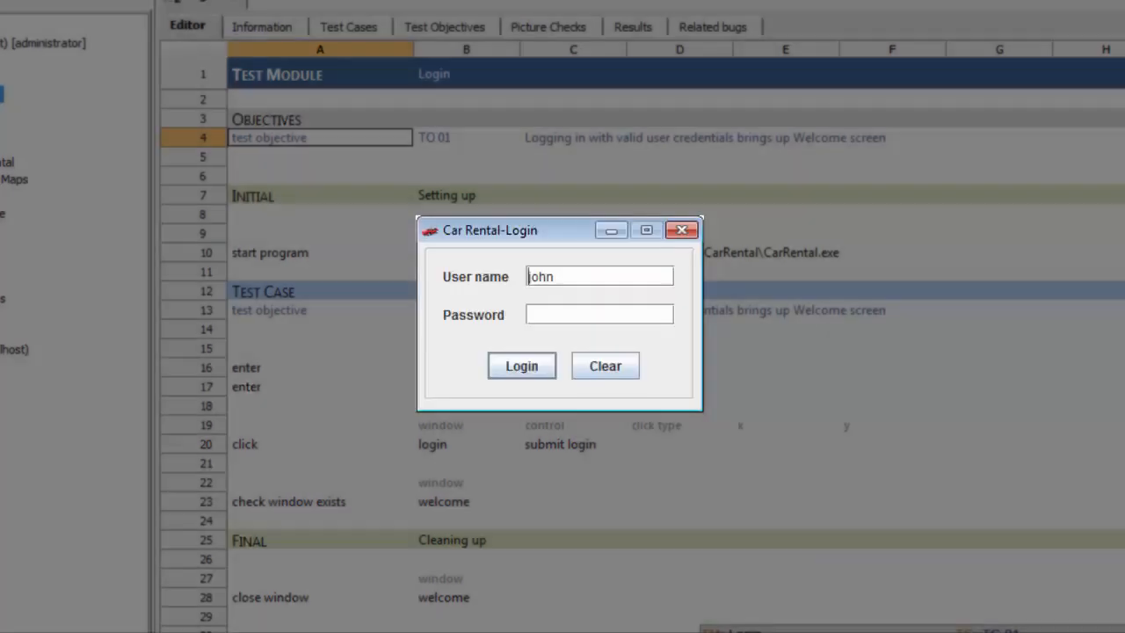
Let the test fill the Car Rental login form with user alex and the password.
click(605, 365)
text(alex)
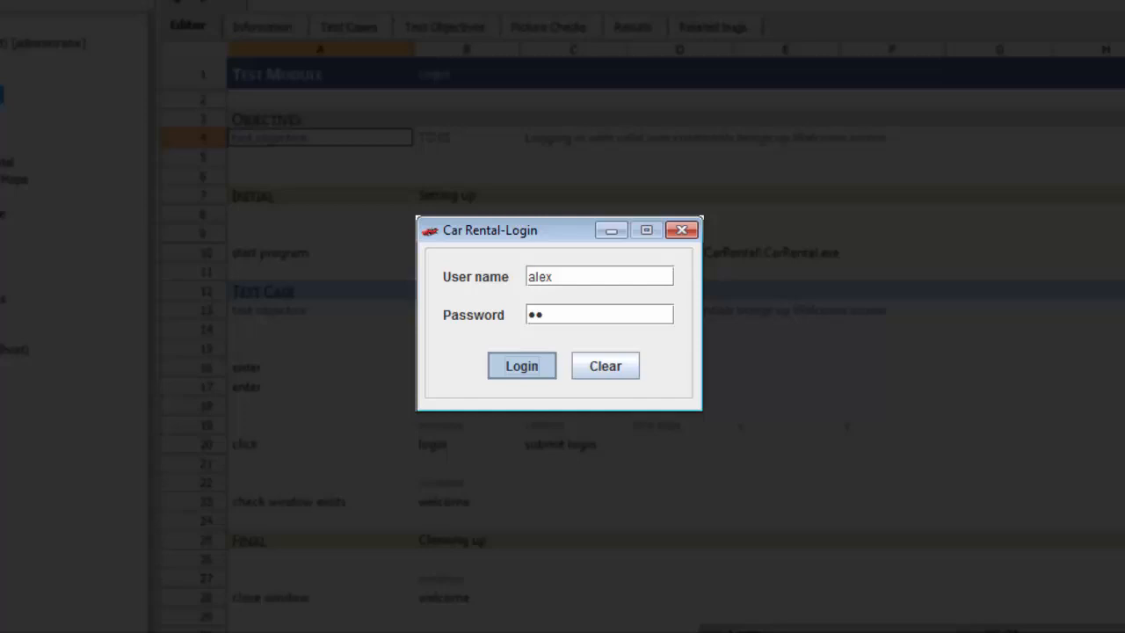
click(520, 365)
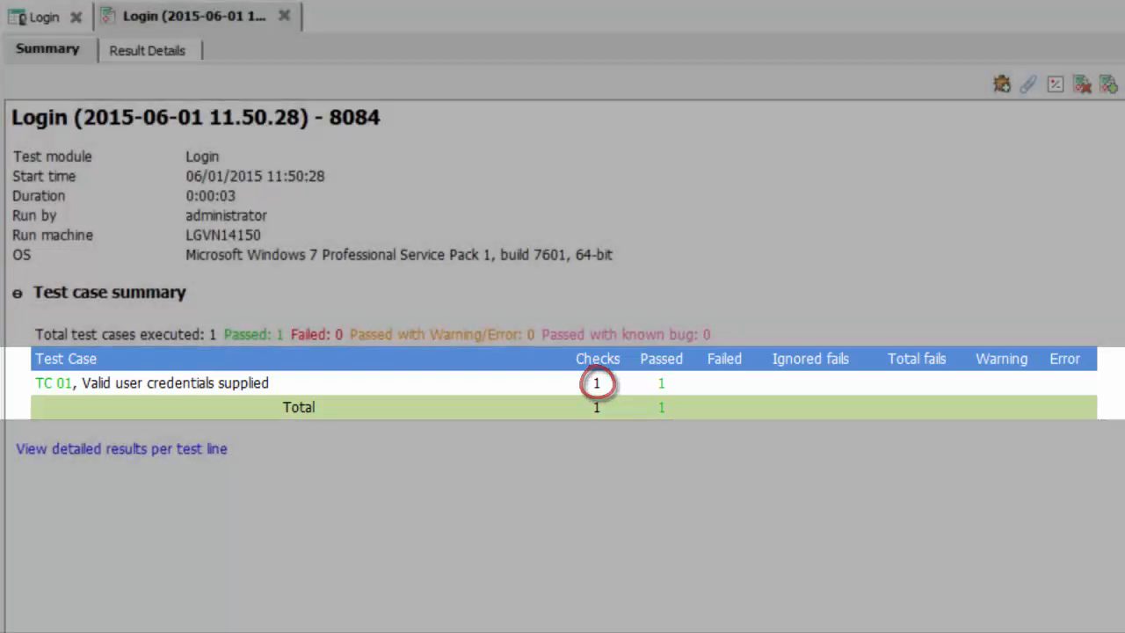
mouse_move(684, 560)
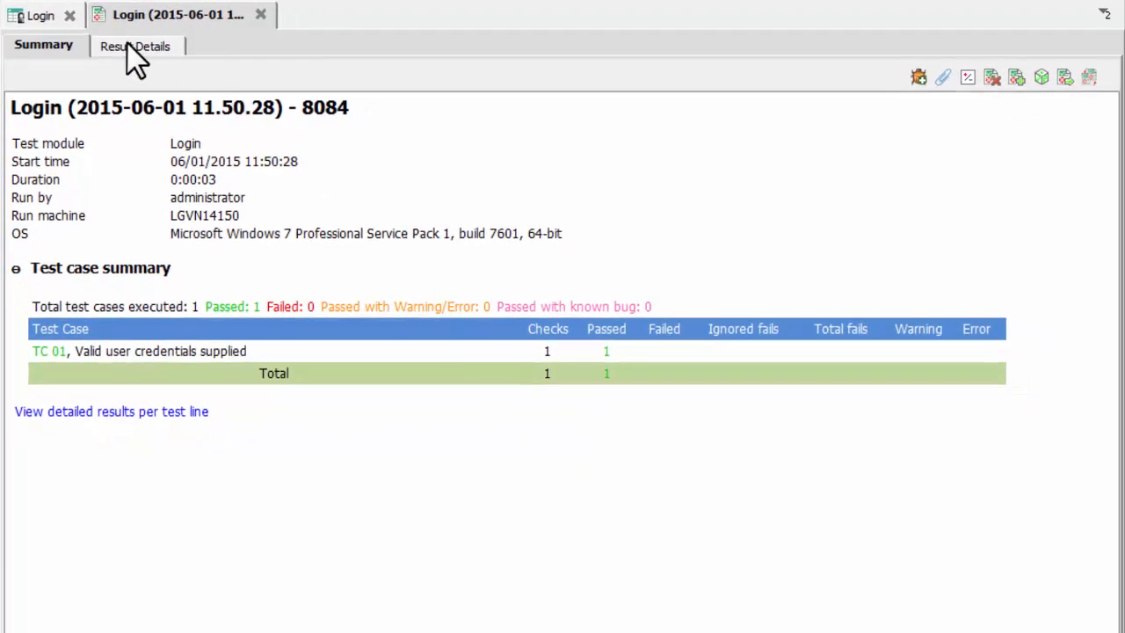
Show Result Details with recorded screenshots under each test line and scroll through them.
click(134, 45)
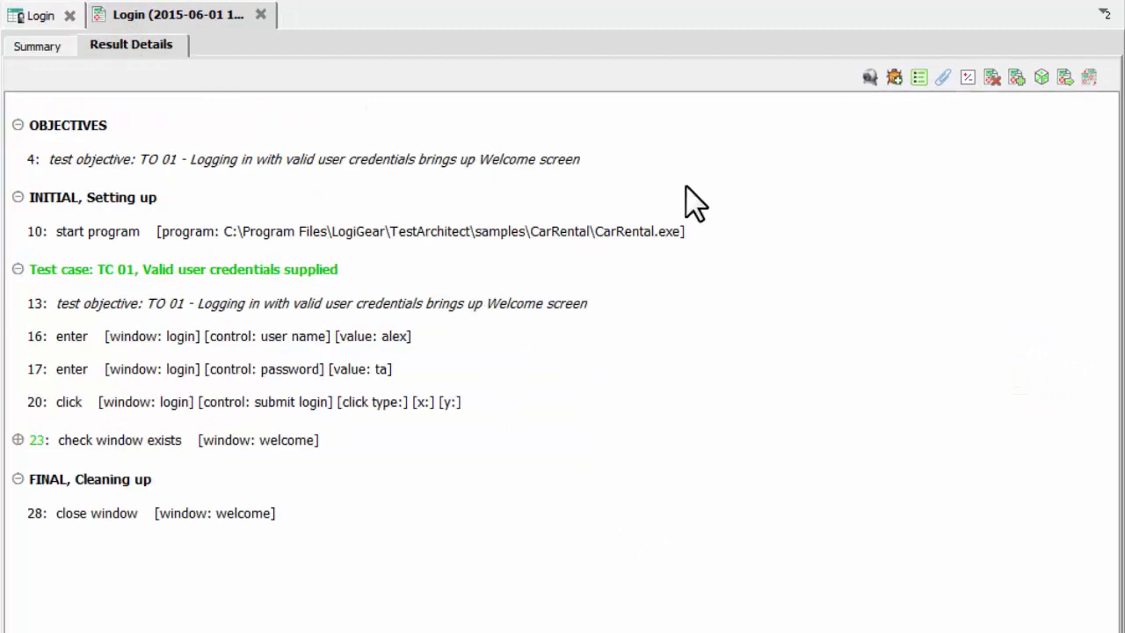
mouse_move(808, 237)
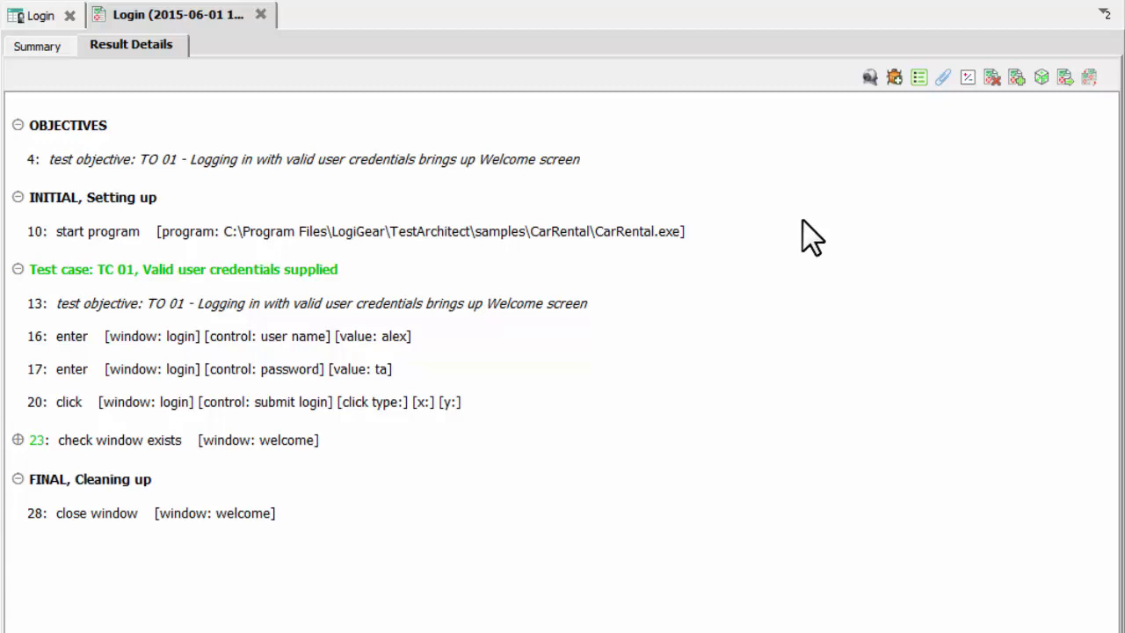
click(919, 77)
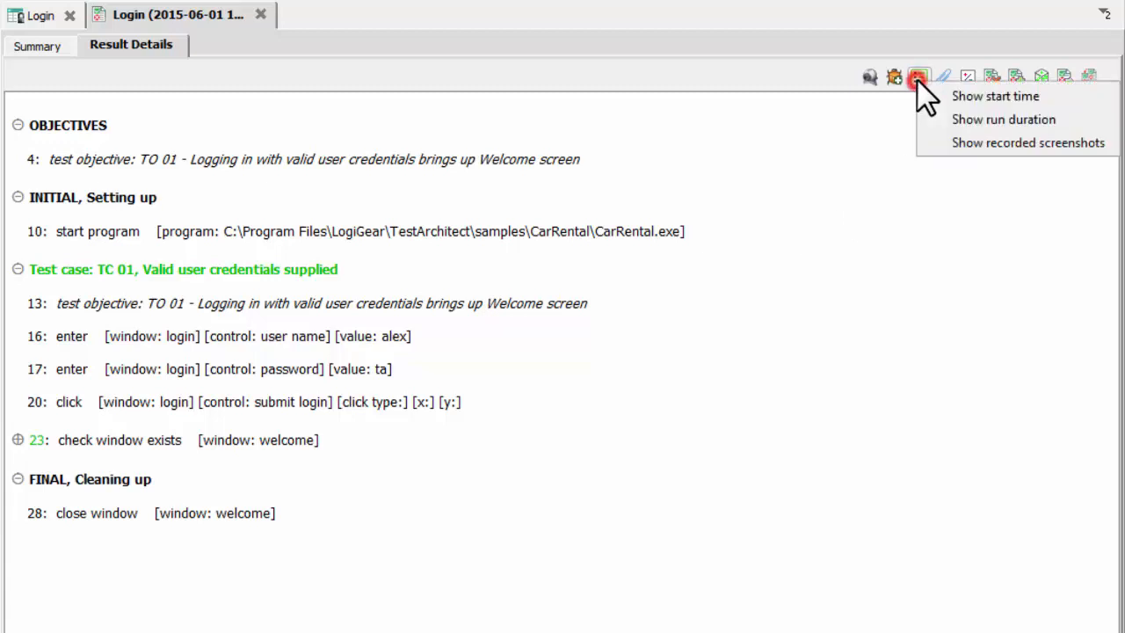
click(1029, 143)
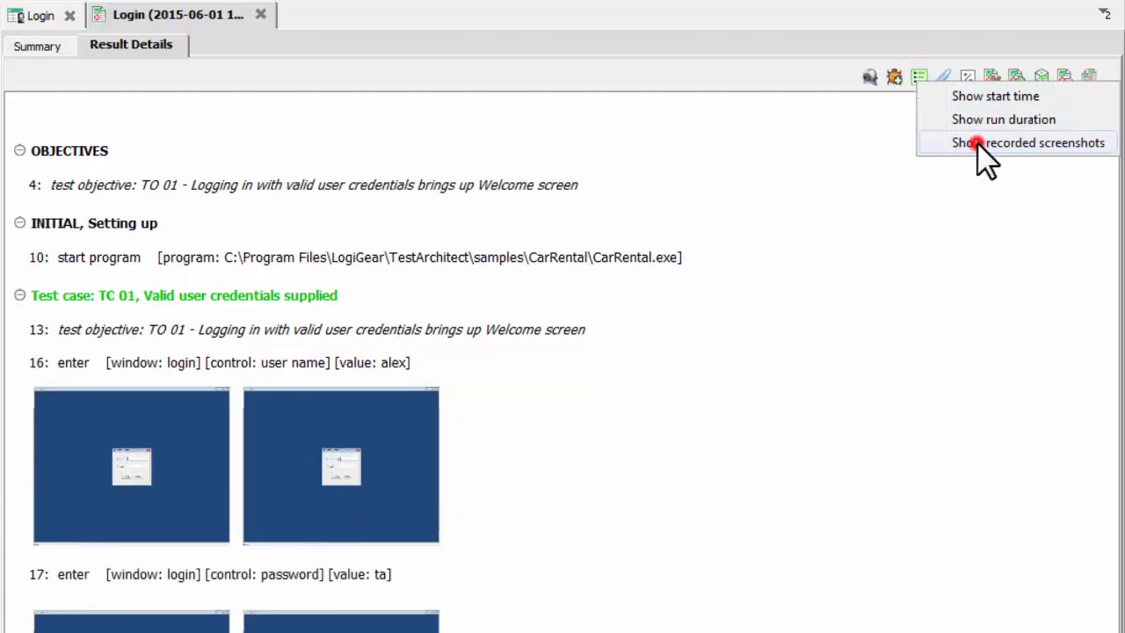
click(1040, 142)
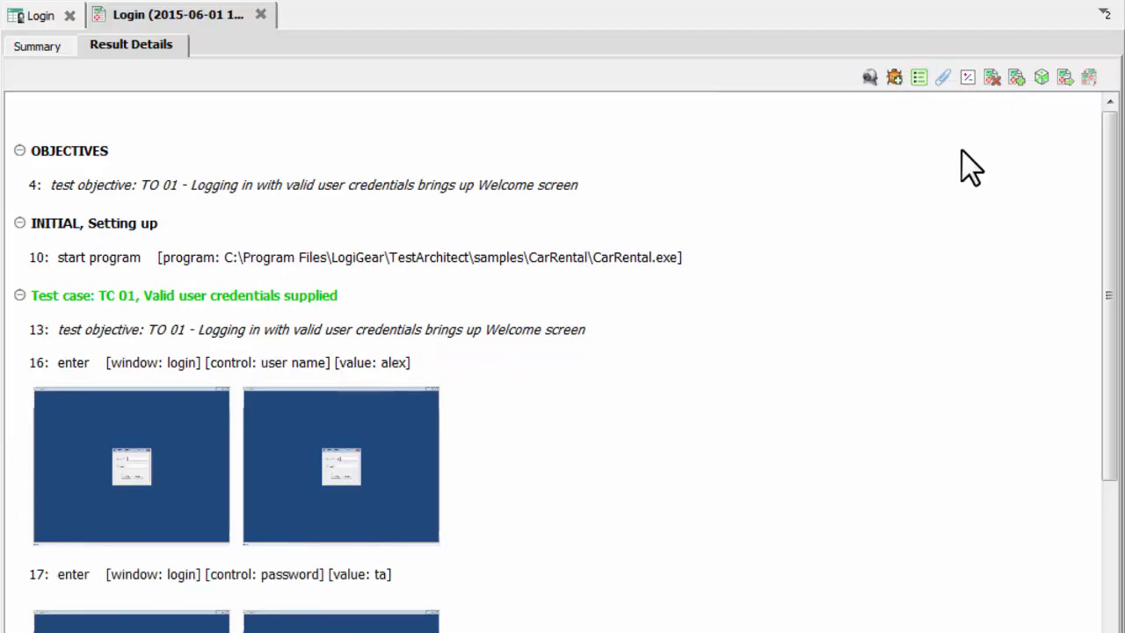
scroll(down, 3)
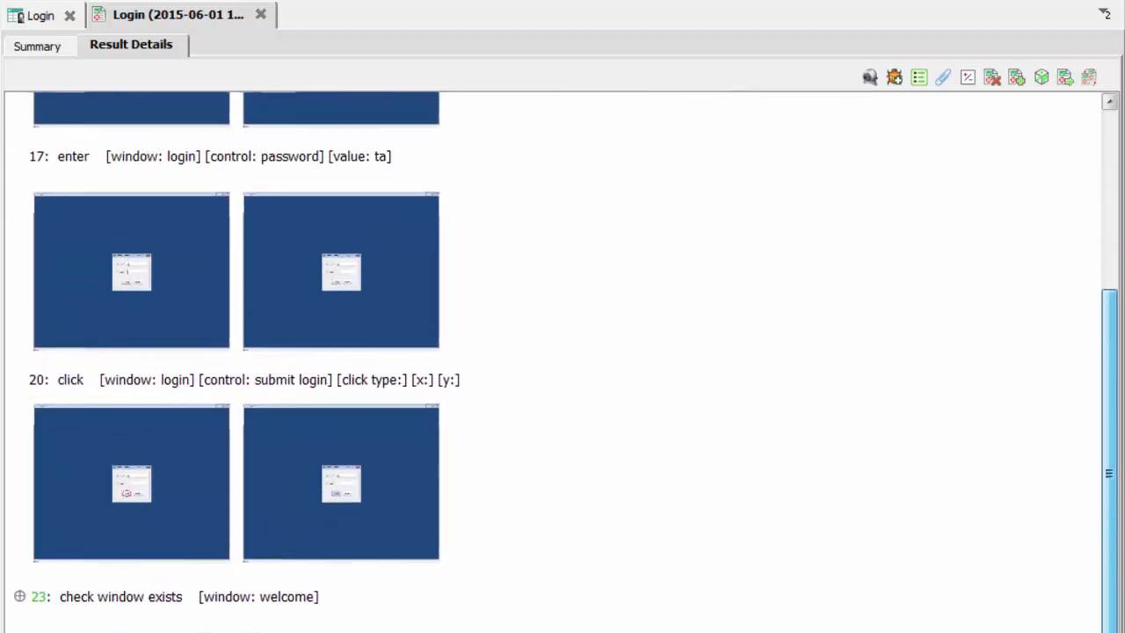
scroll(up, 3)
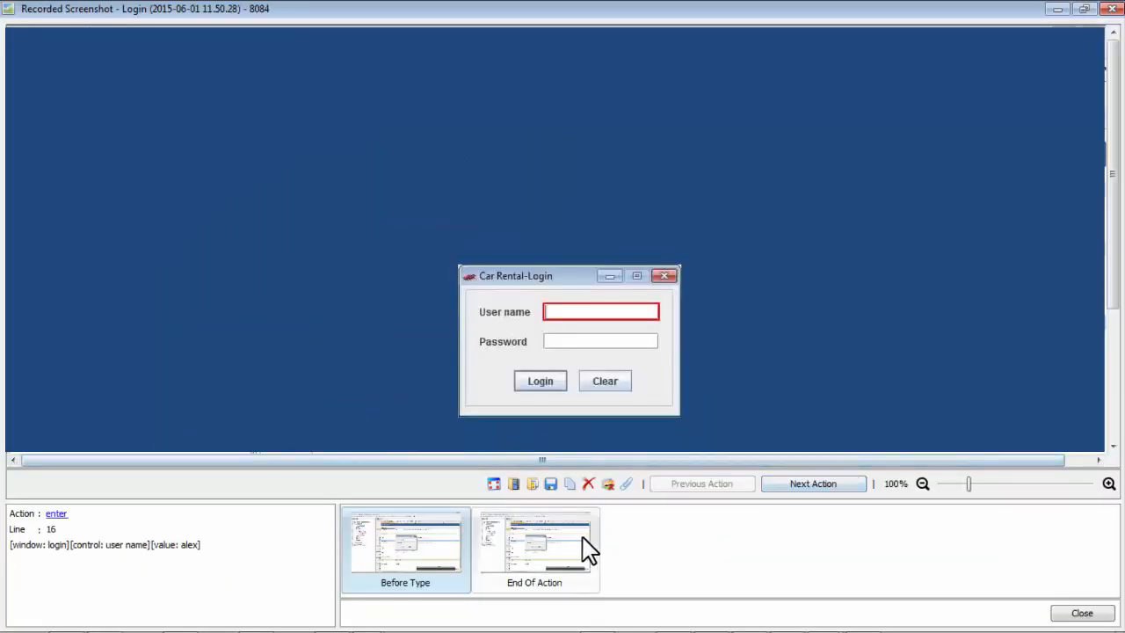
Step the screenshot viewer from the password entry to the Car Rental welcome screen check.
click(812, 483)
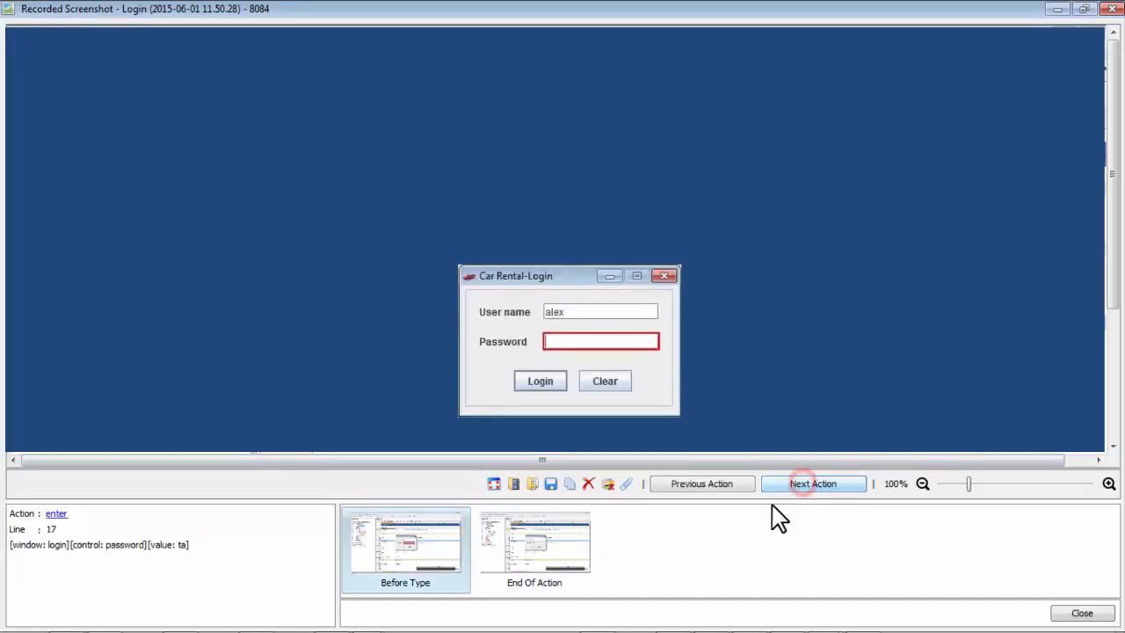
click(812, 483)
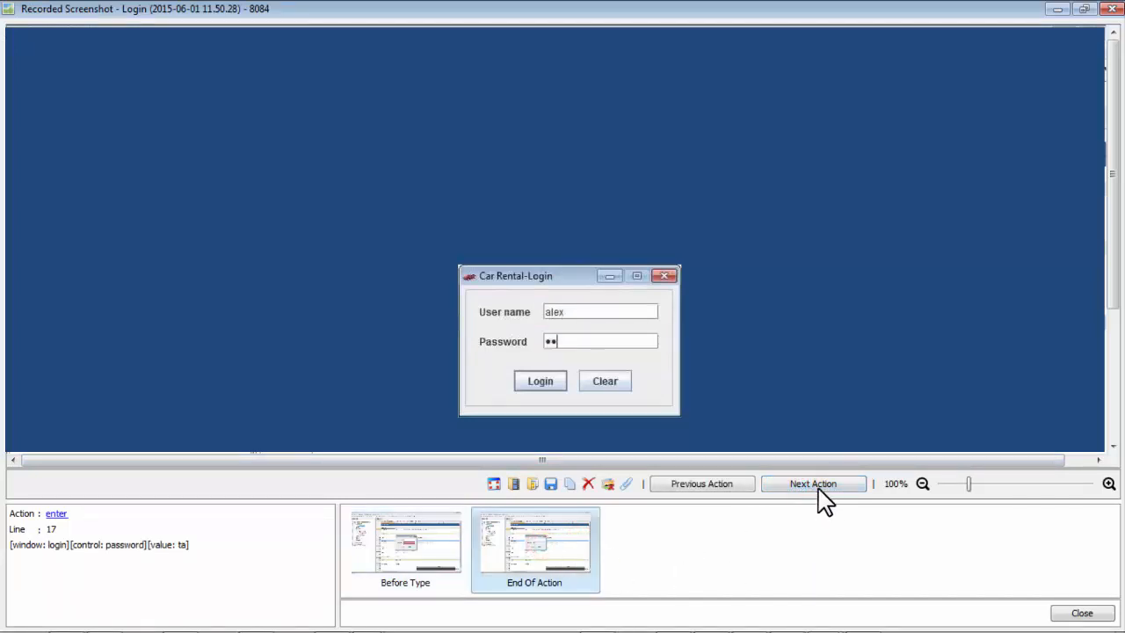
click(811, 484)
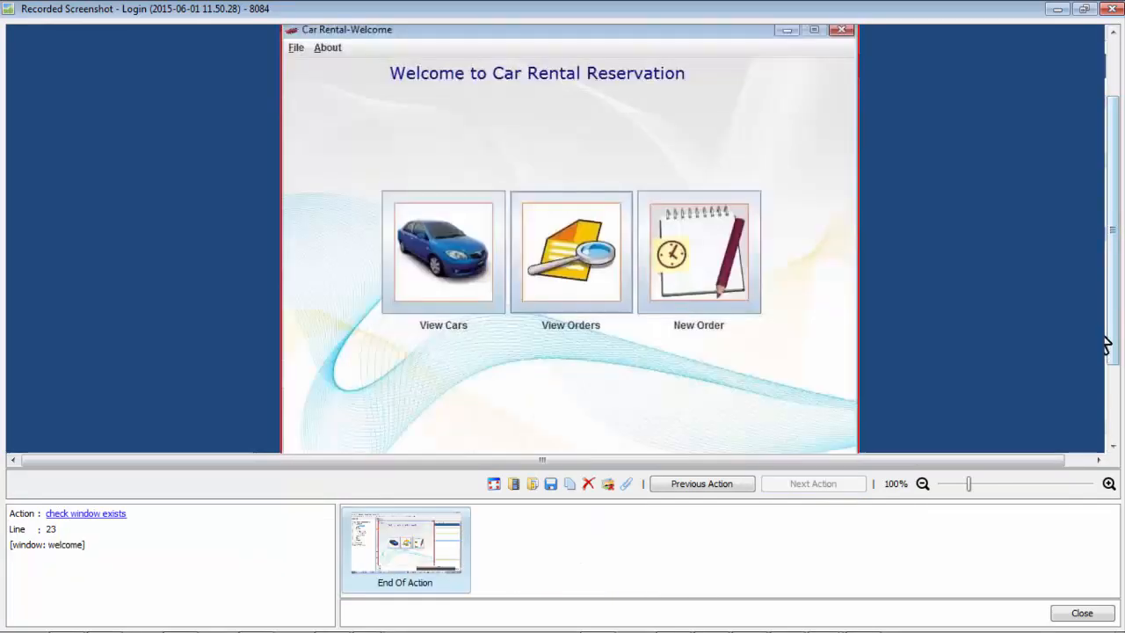
mouse_move(1105, 20)
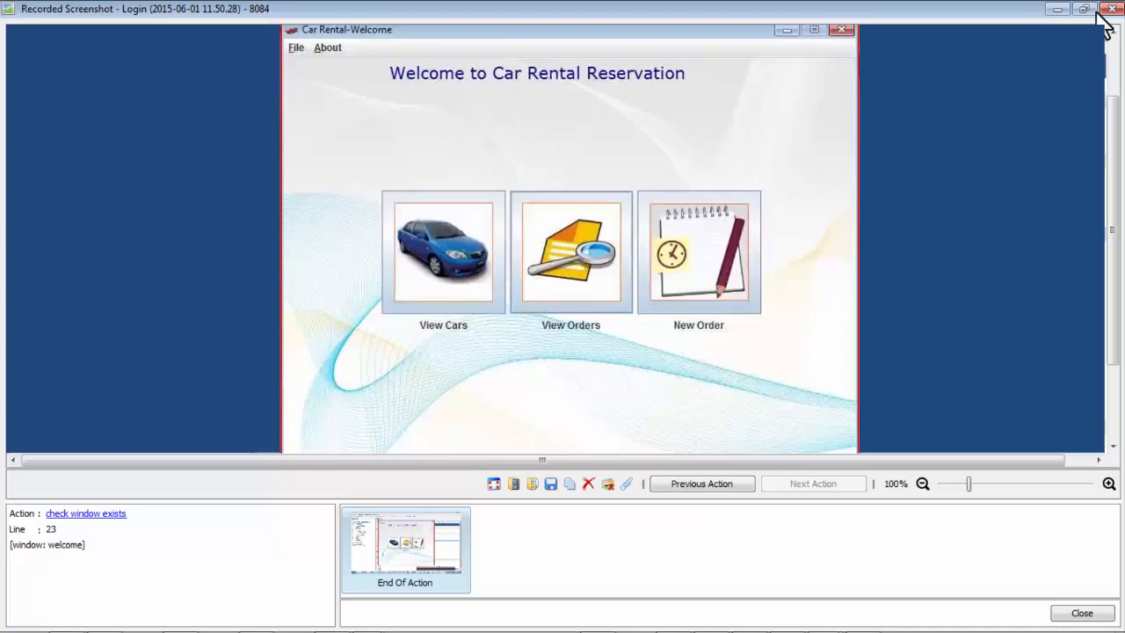